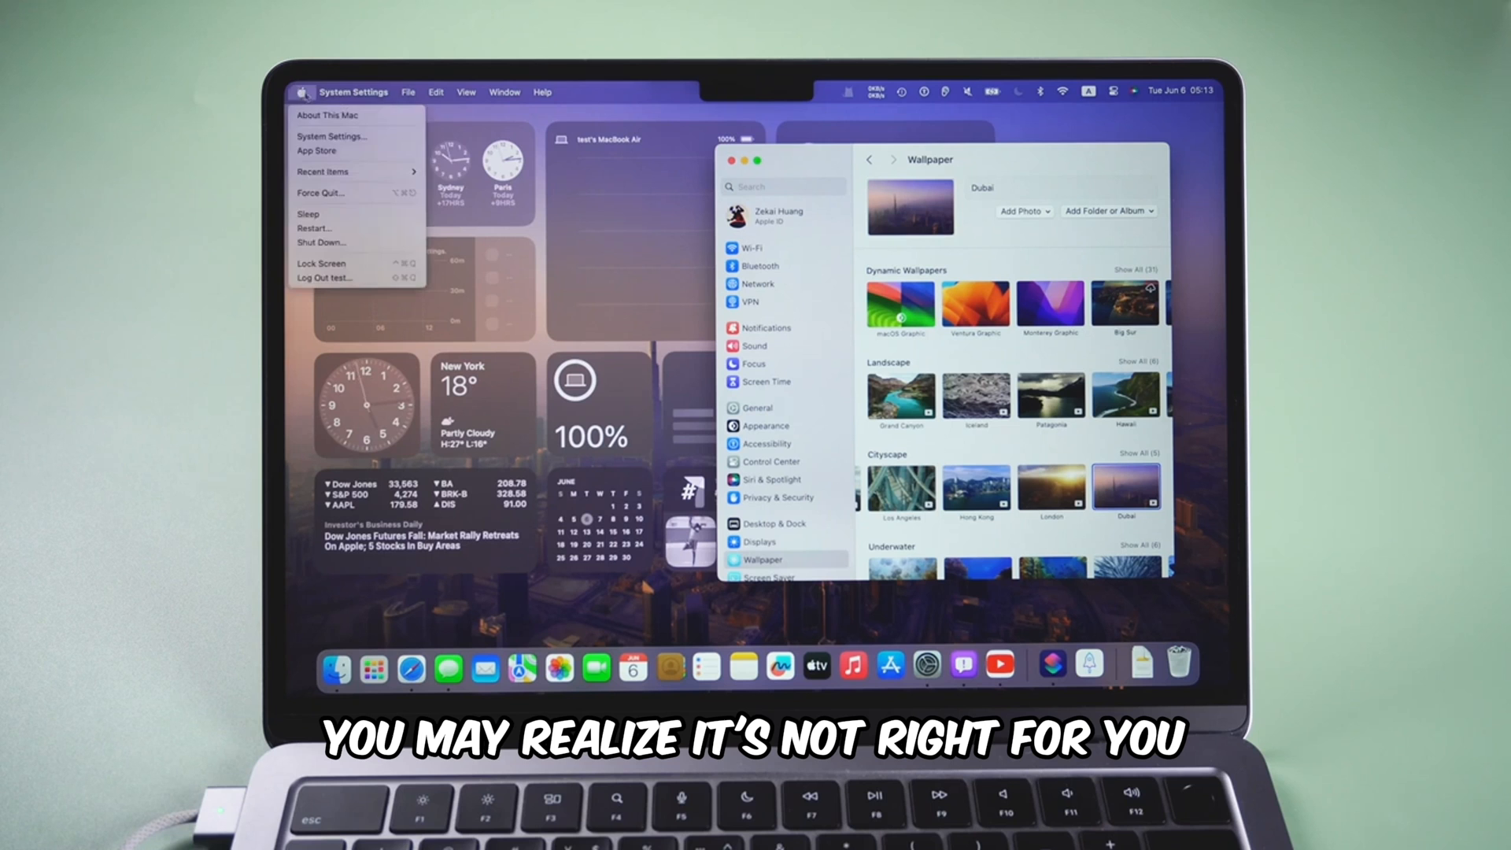
Step: Restart the Mac from the Apple menu and confirm, booting into Recovery
left_click(328, 115)
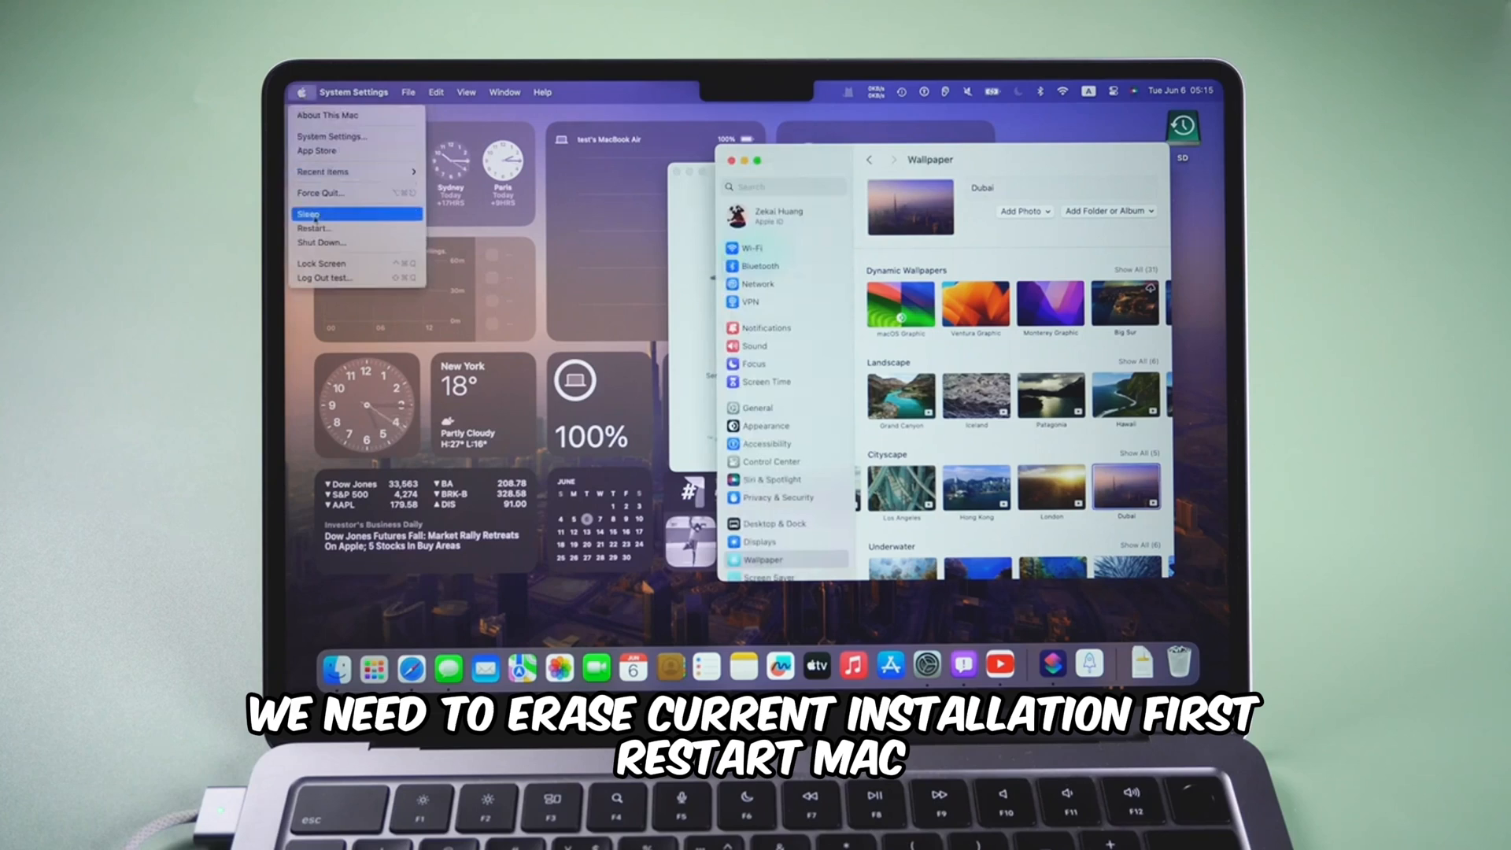
left_click(312, 229)
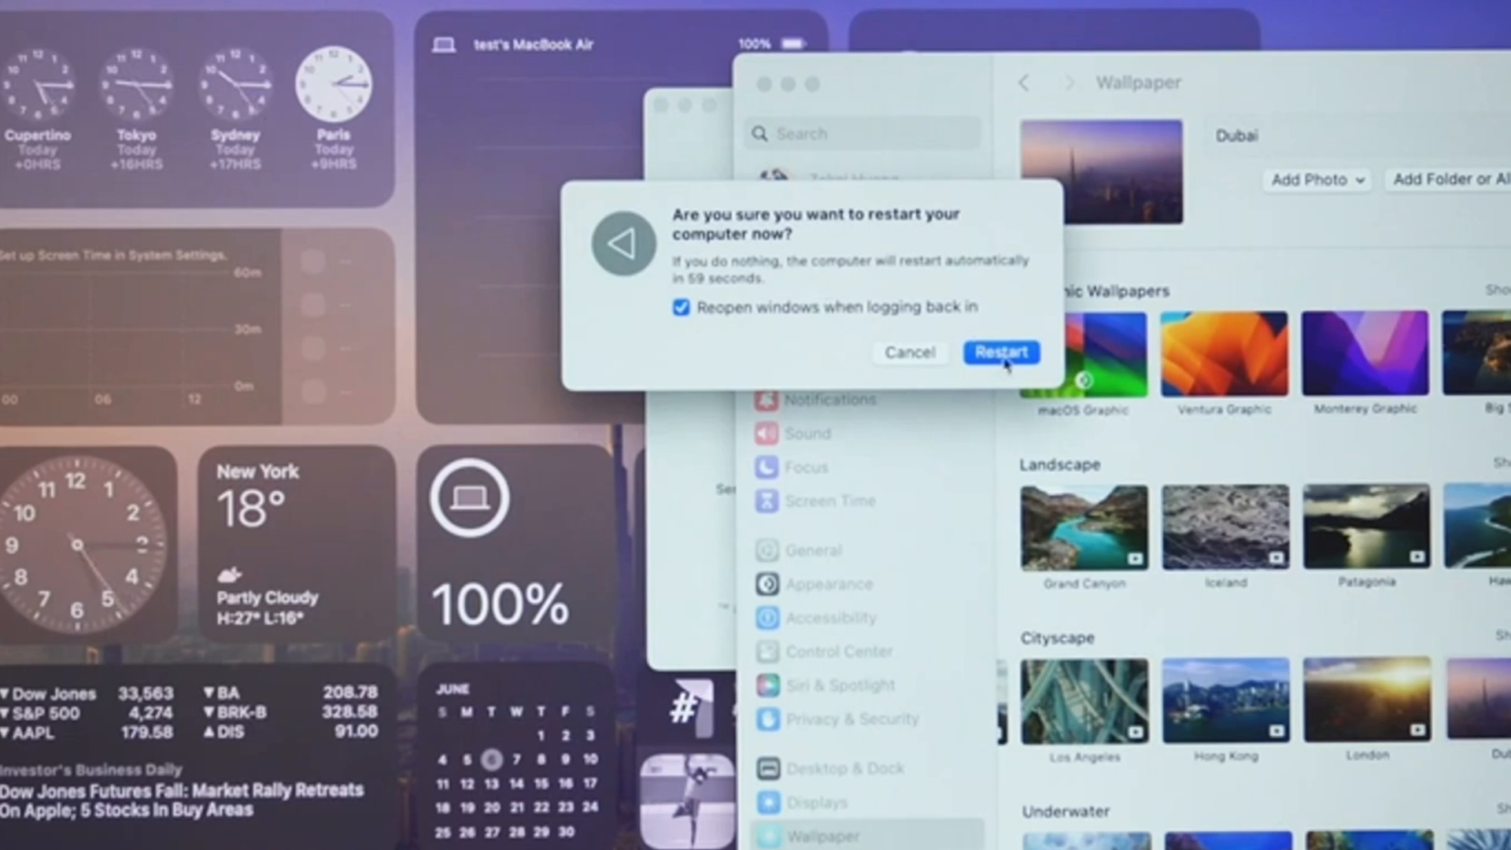
left_click(1000, 352)
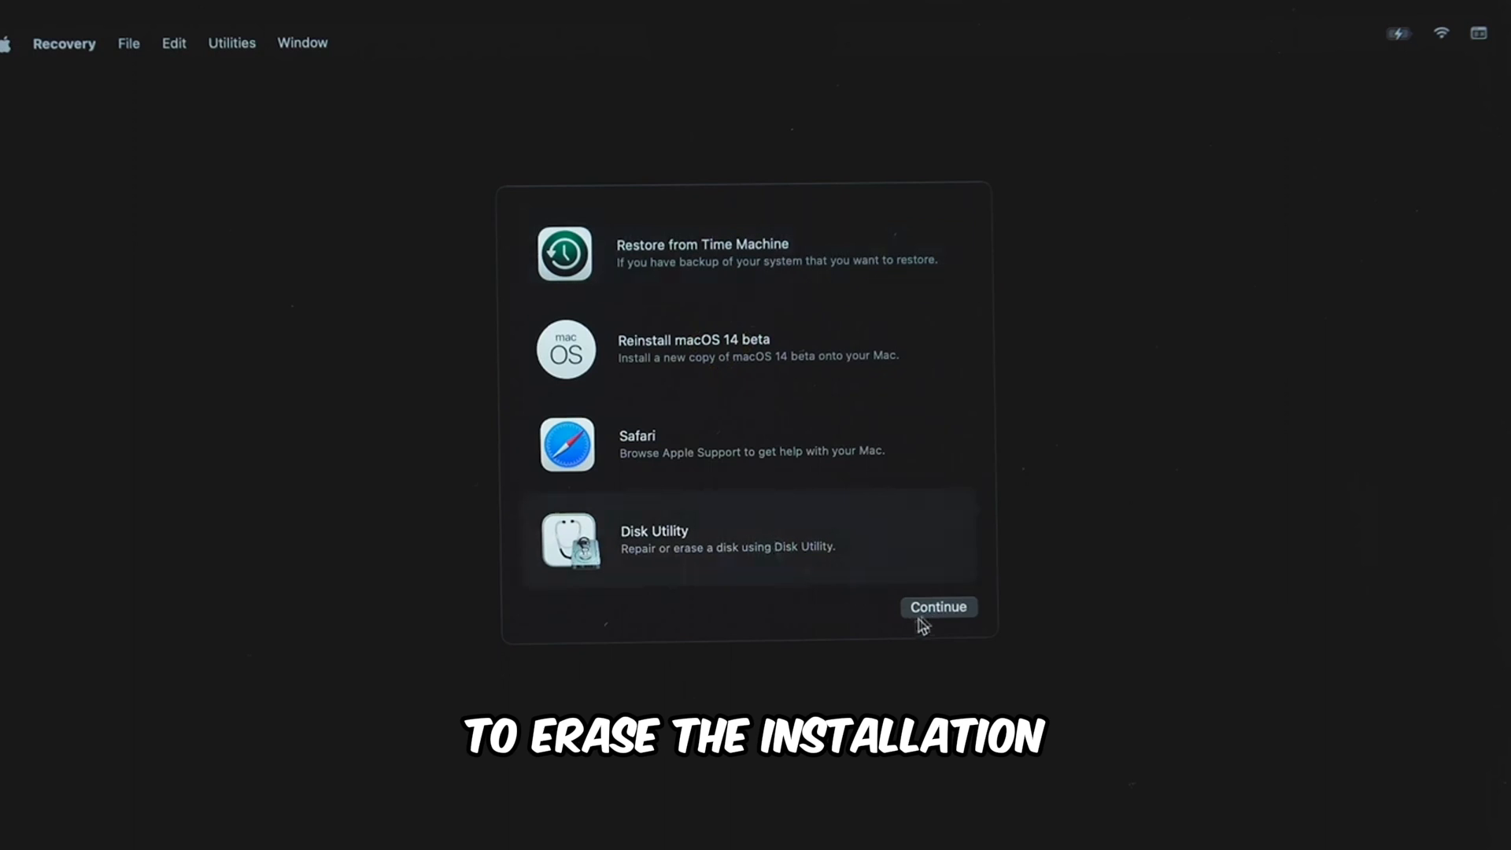
Step: Erase the Macintosh HD volume group as APFS in Disk Utility, then erase the Mac and restart
left_click(937, 607)
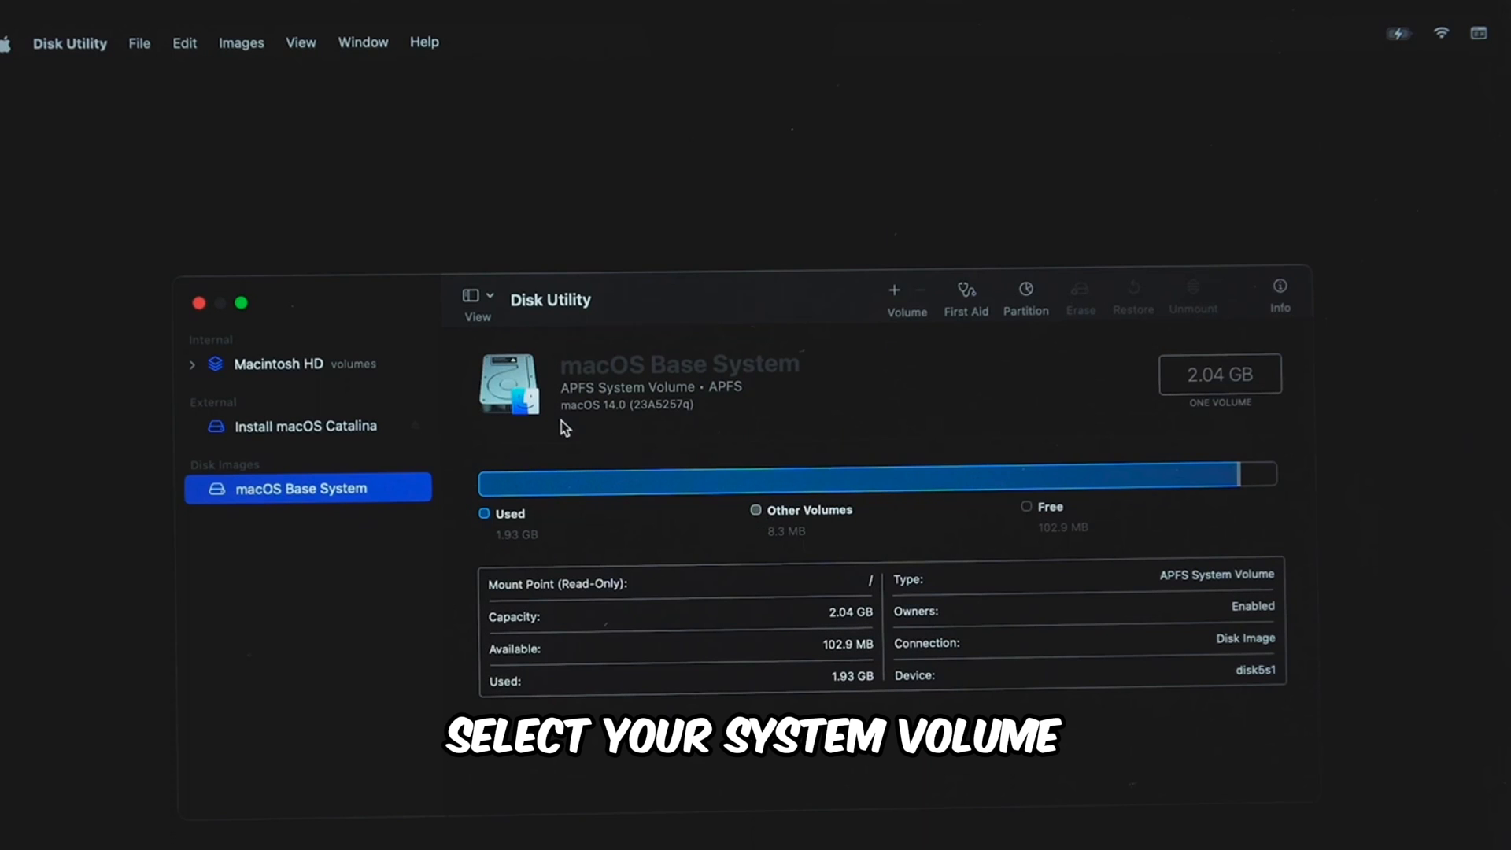
left_click(279, 364)
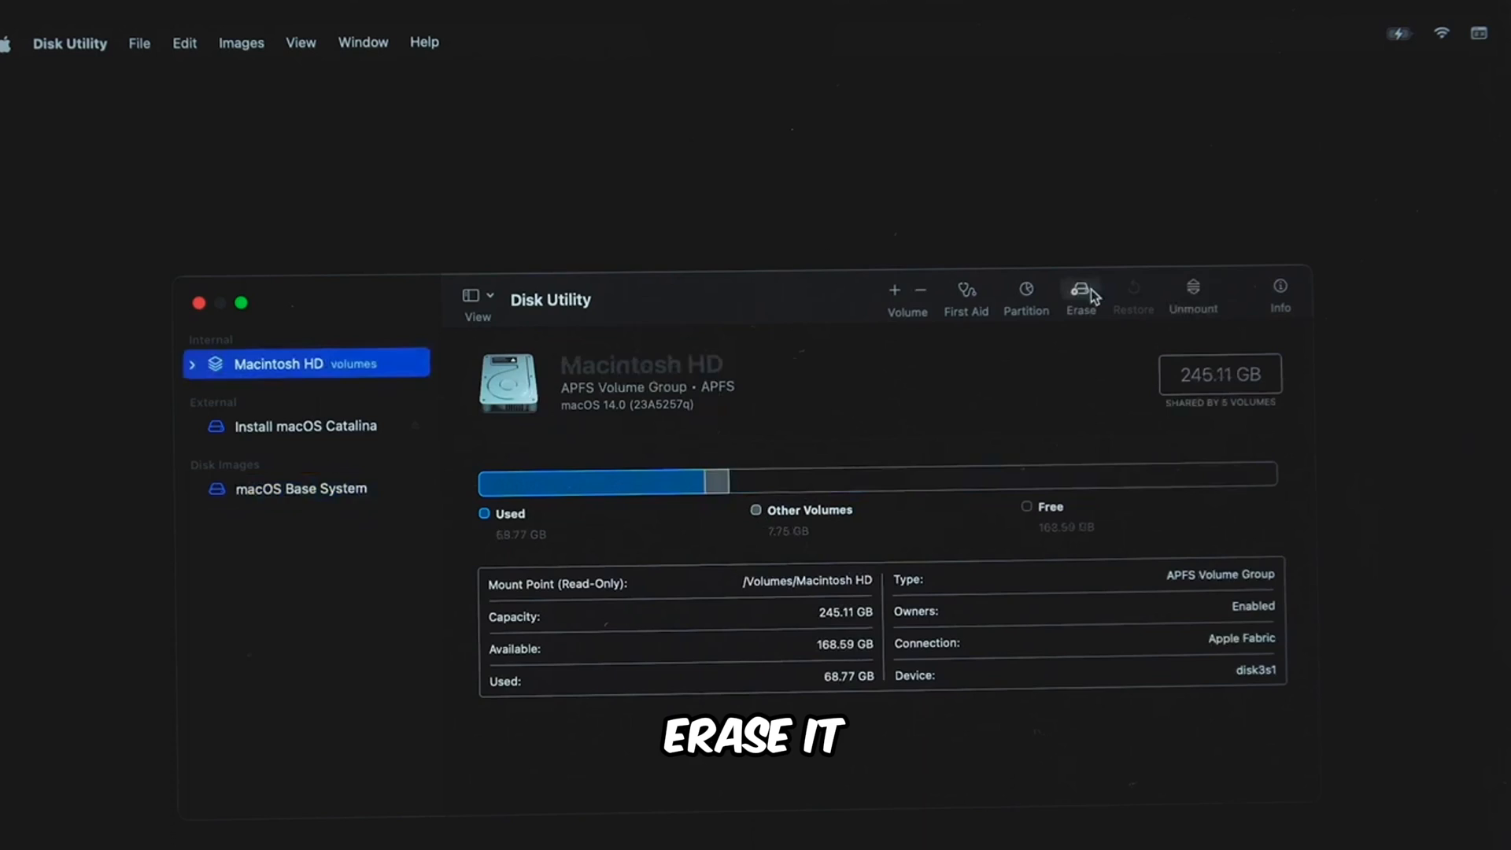
left_click(1080, 294)
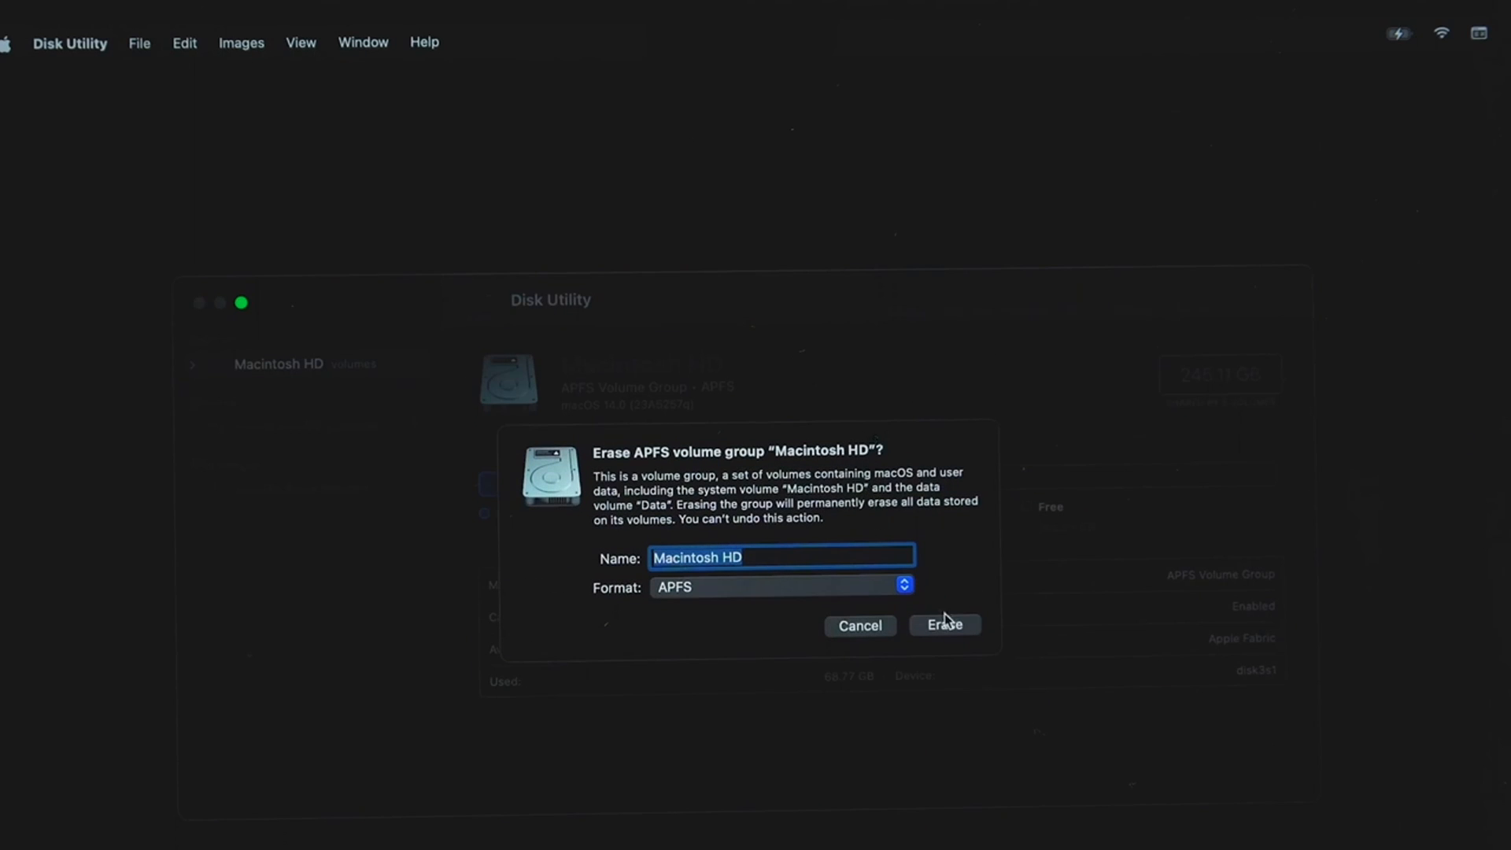
left_click(944, 625)
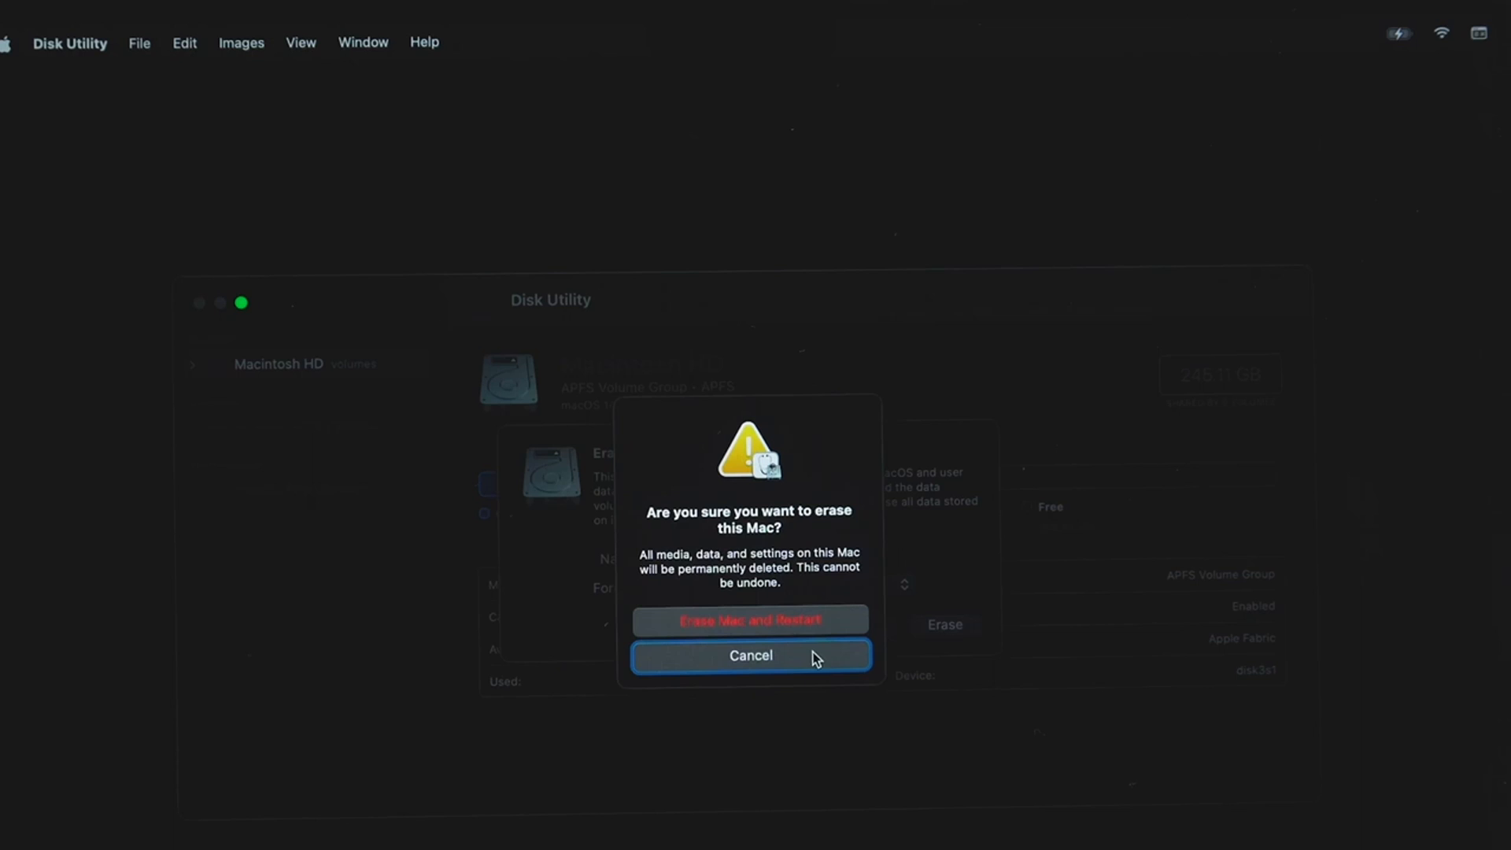
left_click(750, 619)
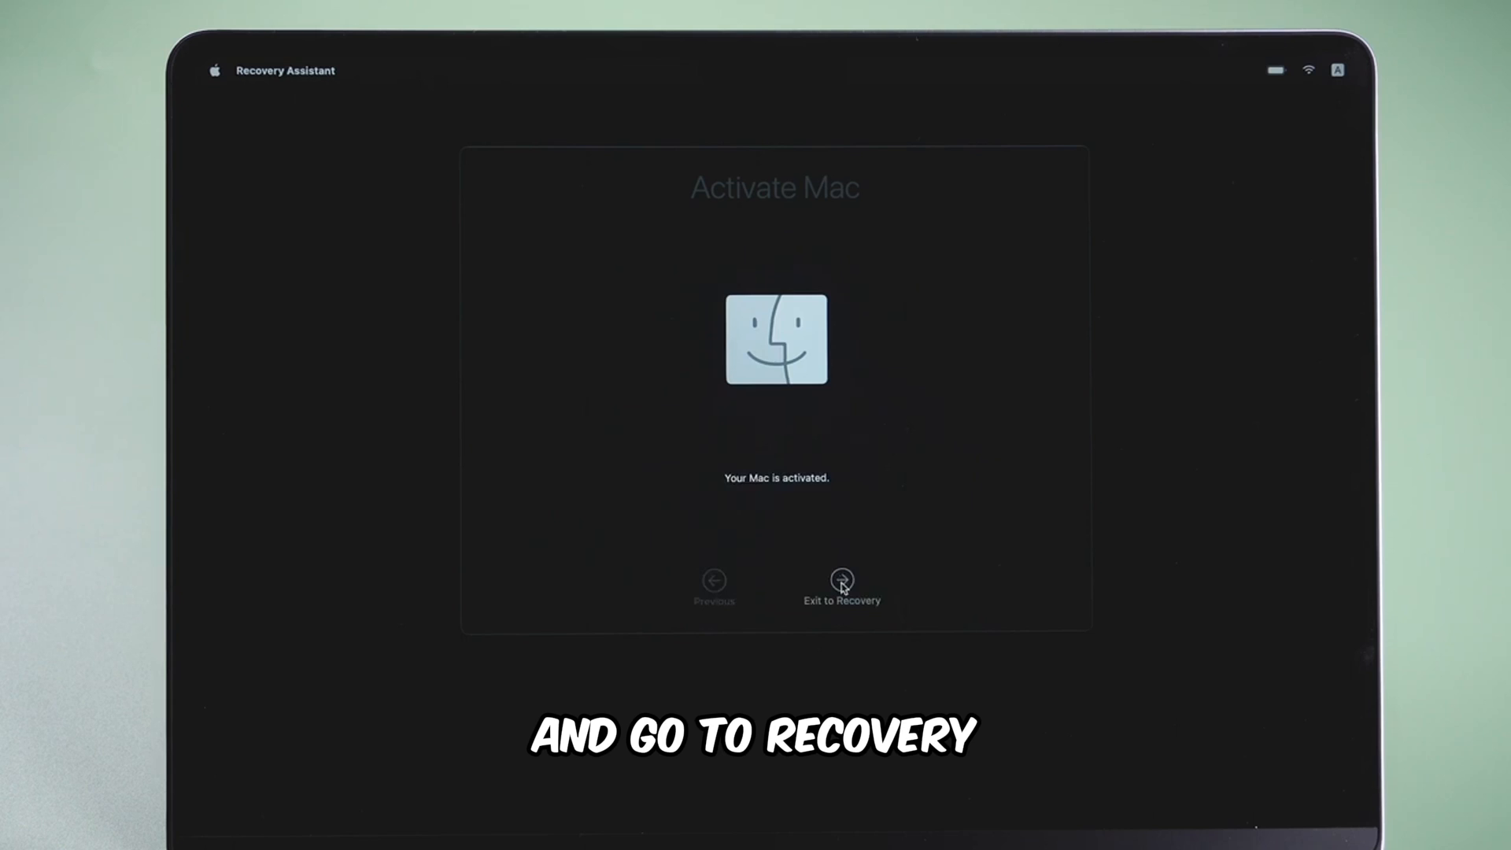
Step: Reinstall macOS Ventura from Recovery onto the Macintosh HD disk
left_click(842, 584)
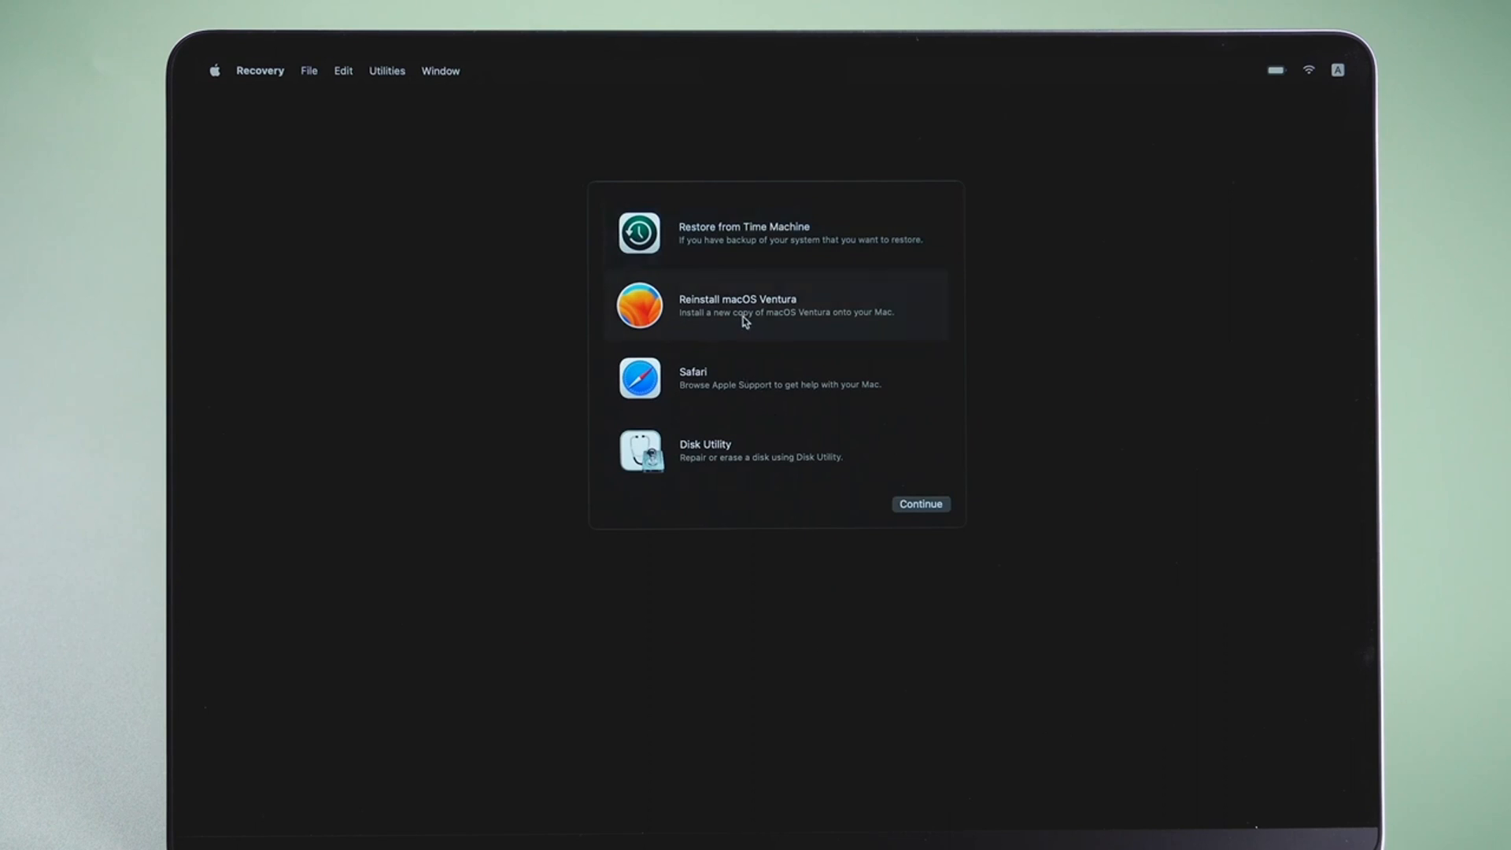
left_click(919, 503)
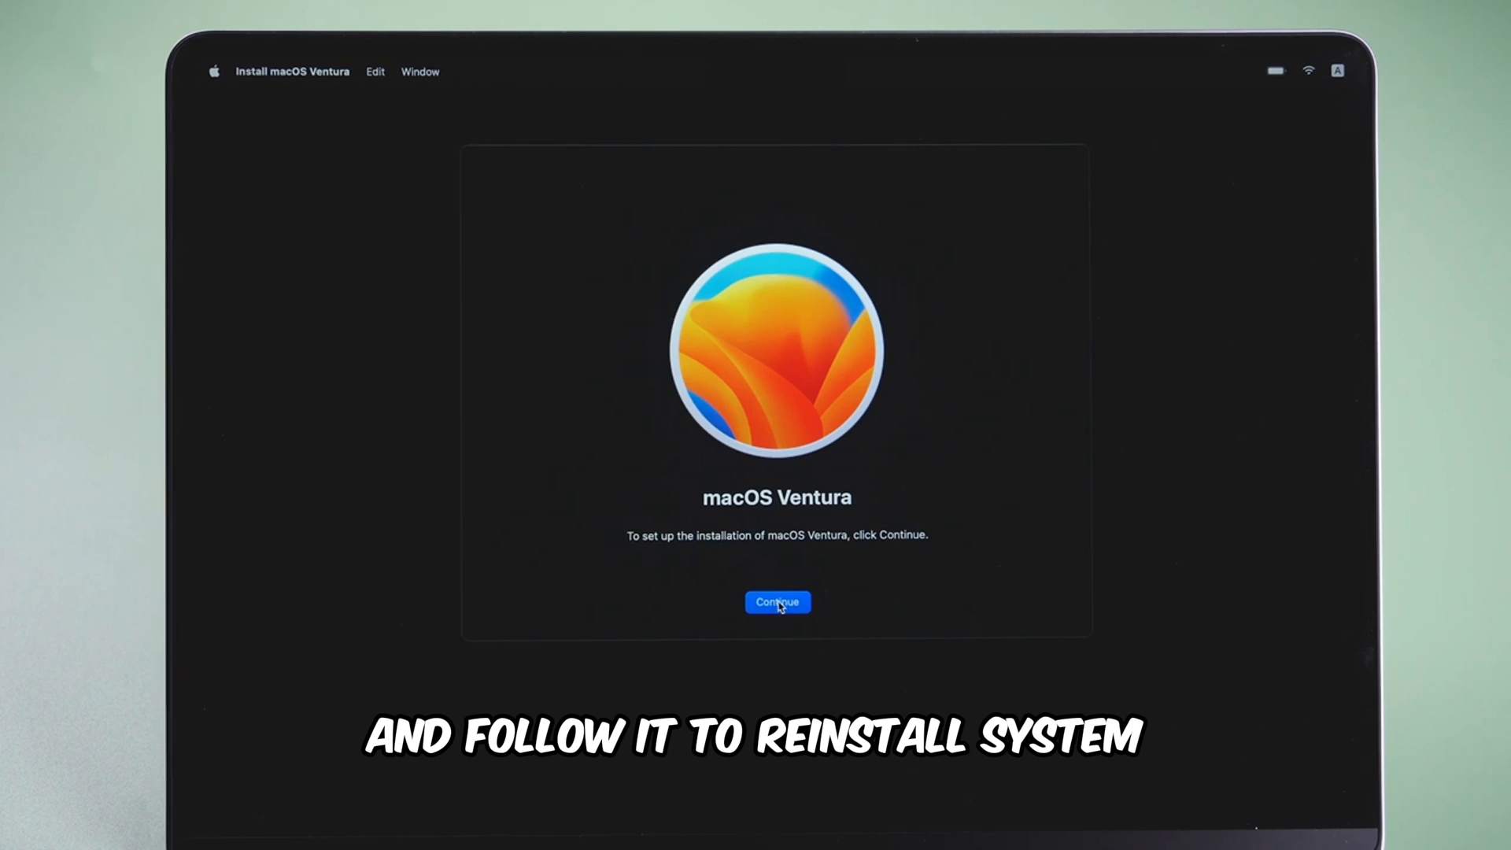
left_click(777, 602)
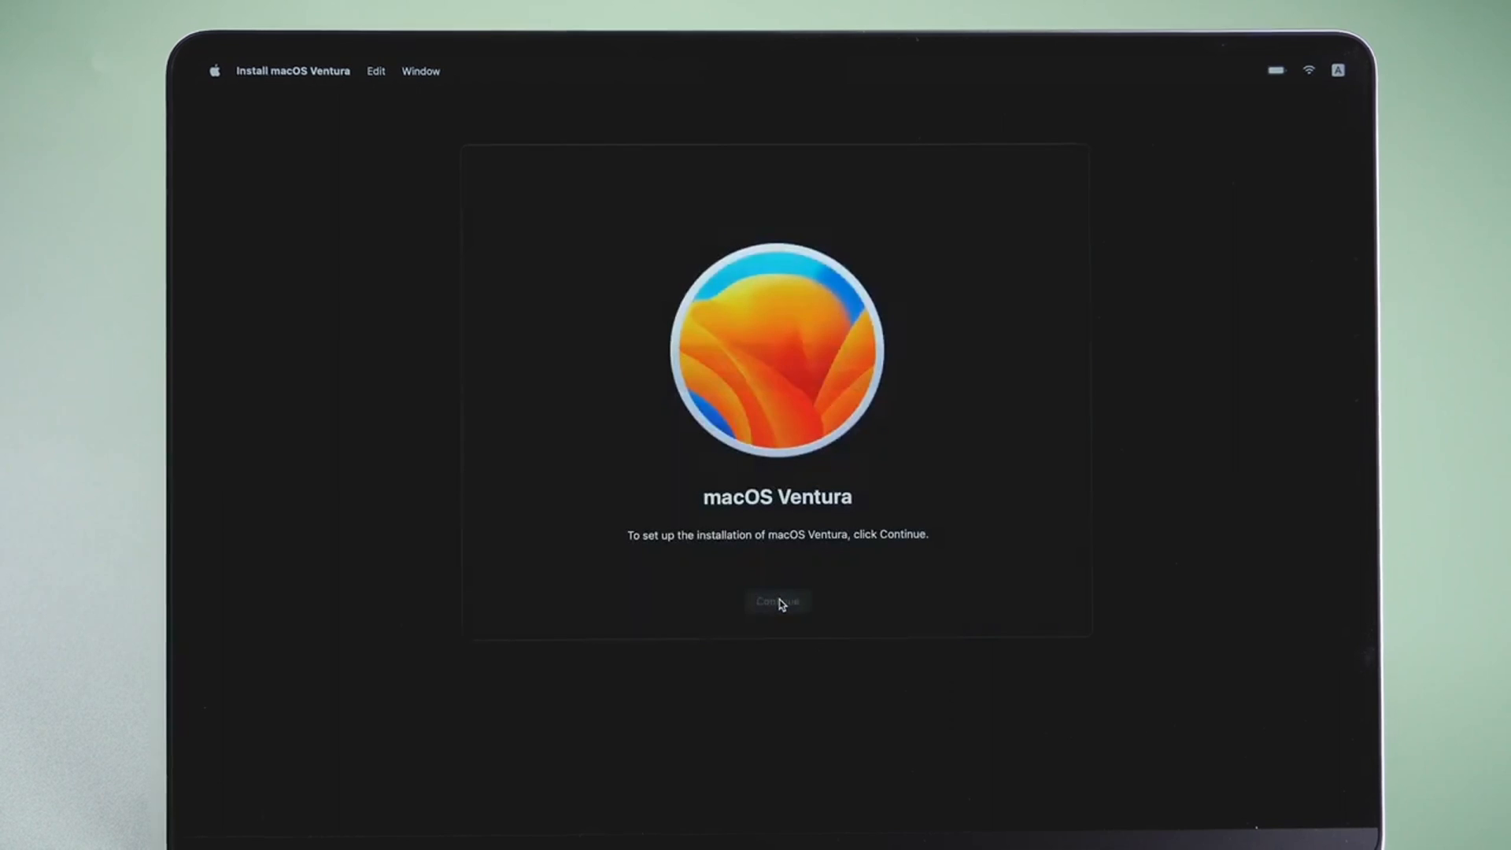
left_click(778, 601)
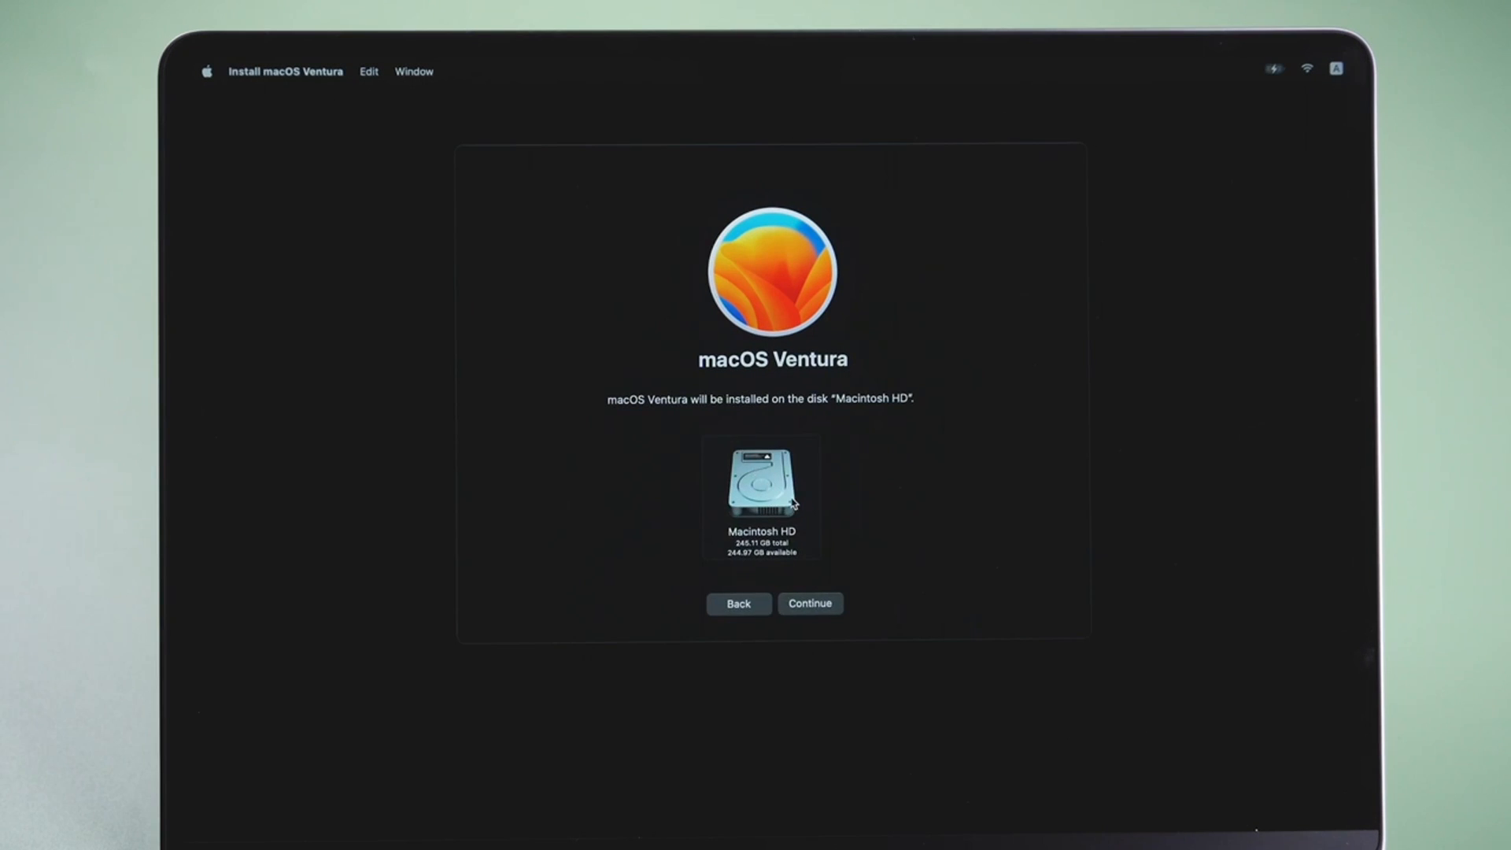
left_click(810, 603)
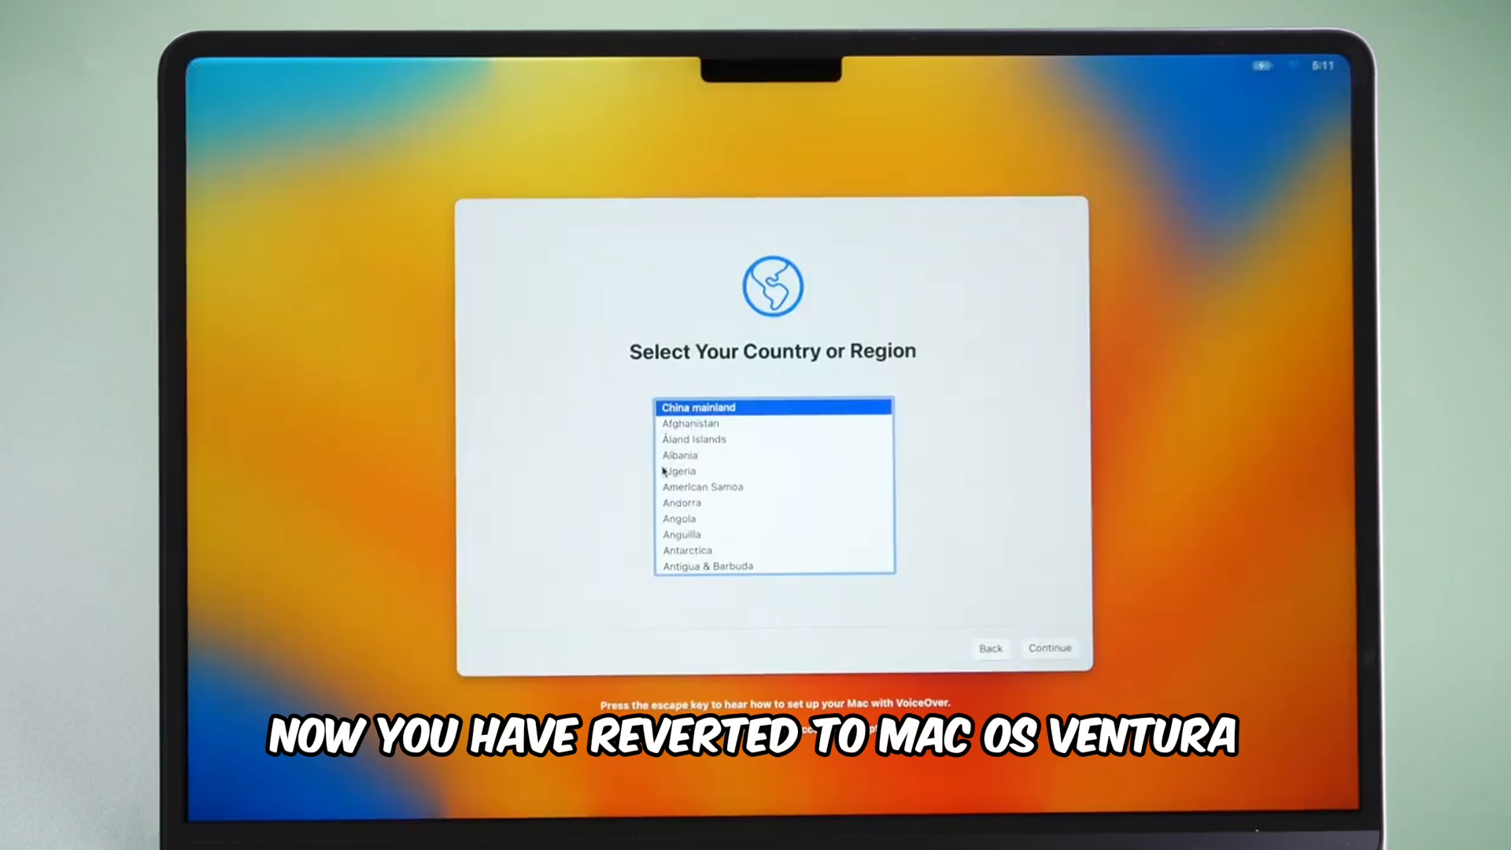
Step: Continue past Country, Data & Privacy and Migration Assistant, then view About This Mac
left_click(1050, 648)
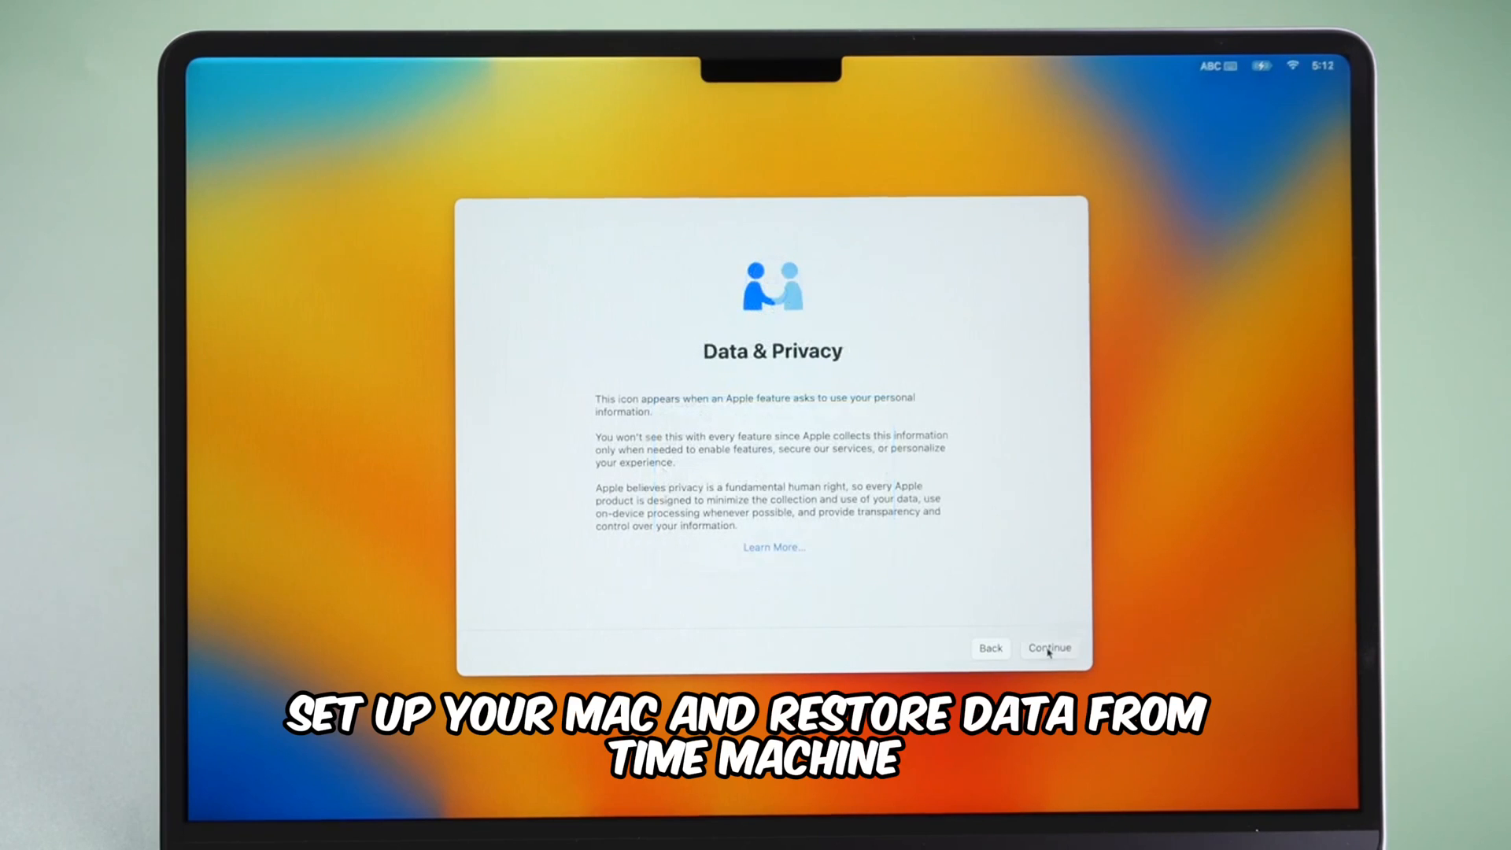
left_click(1049, 648)
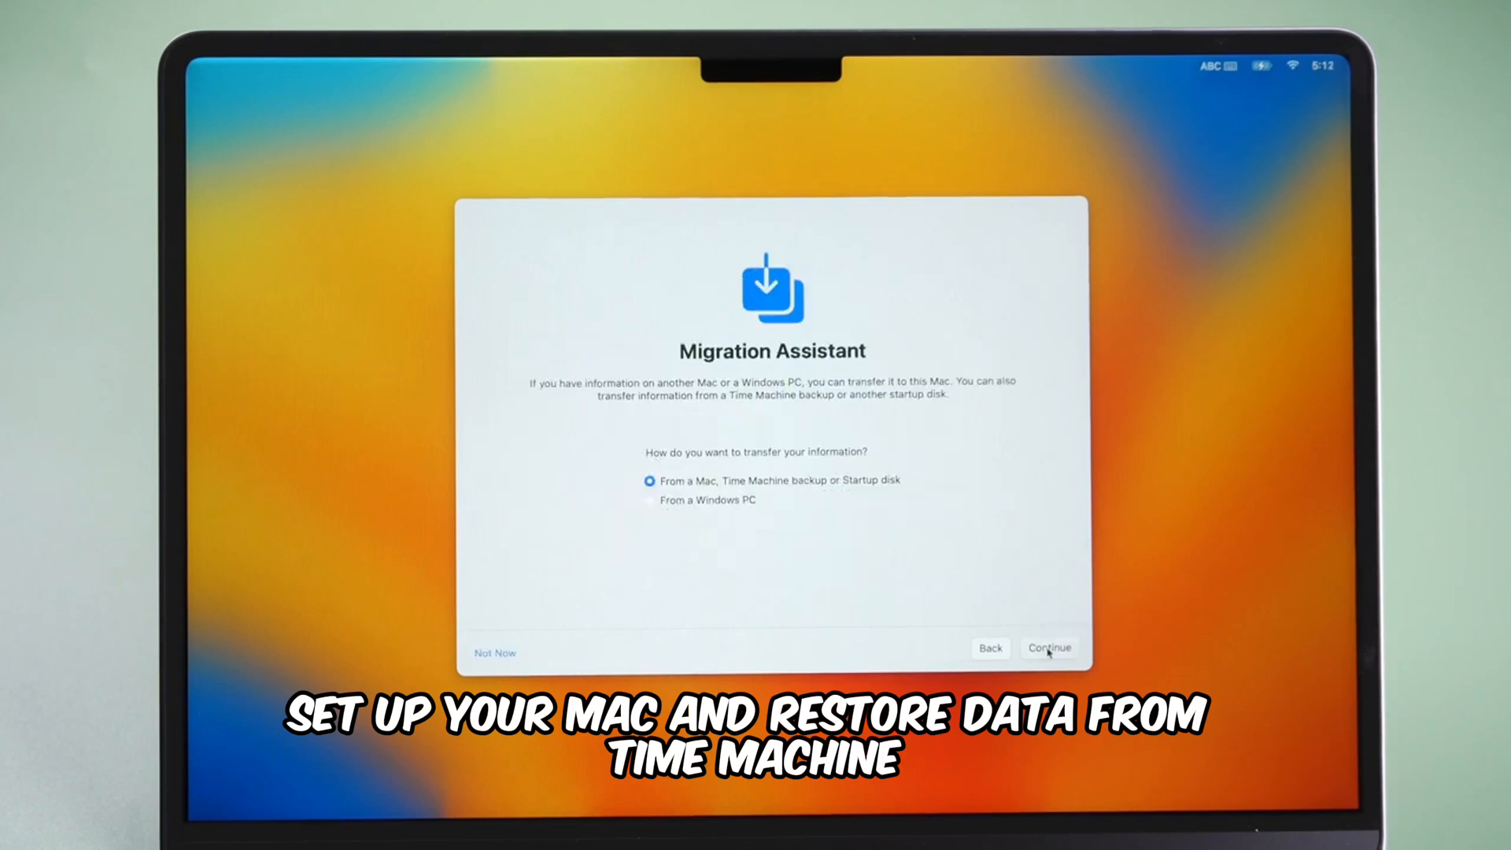
left_click(1050, 648)
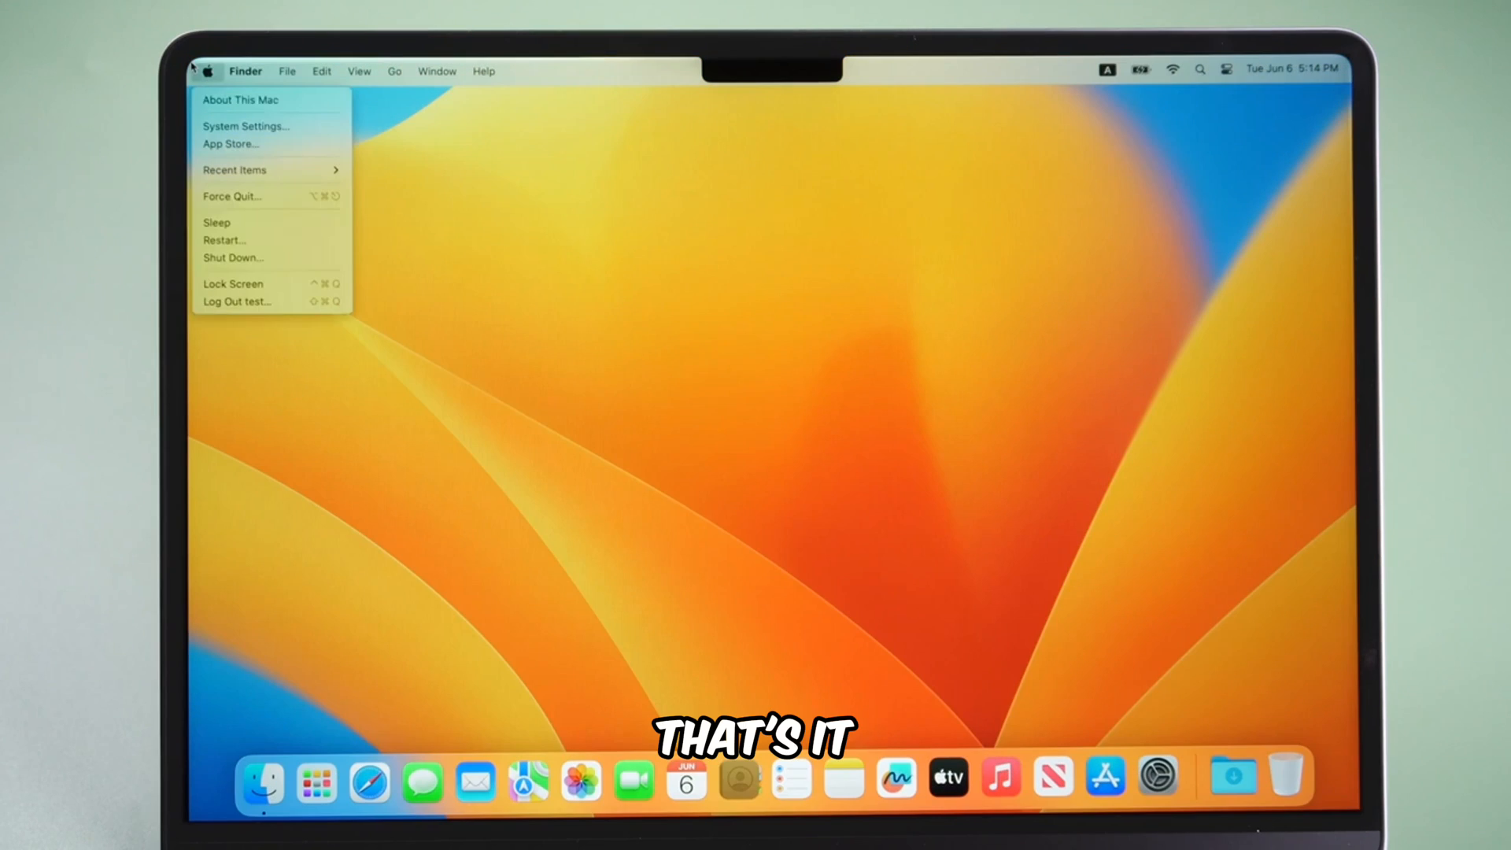
left_click(240, 99)
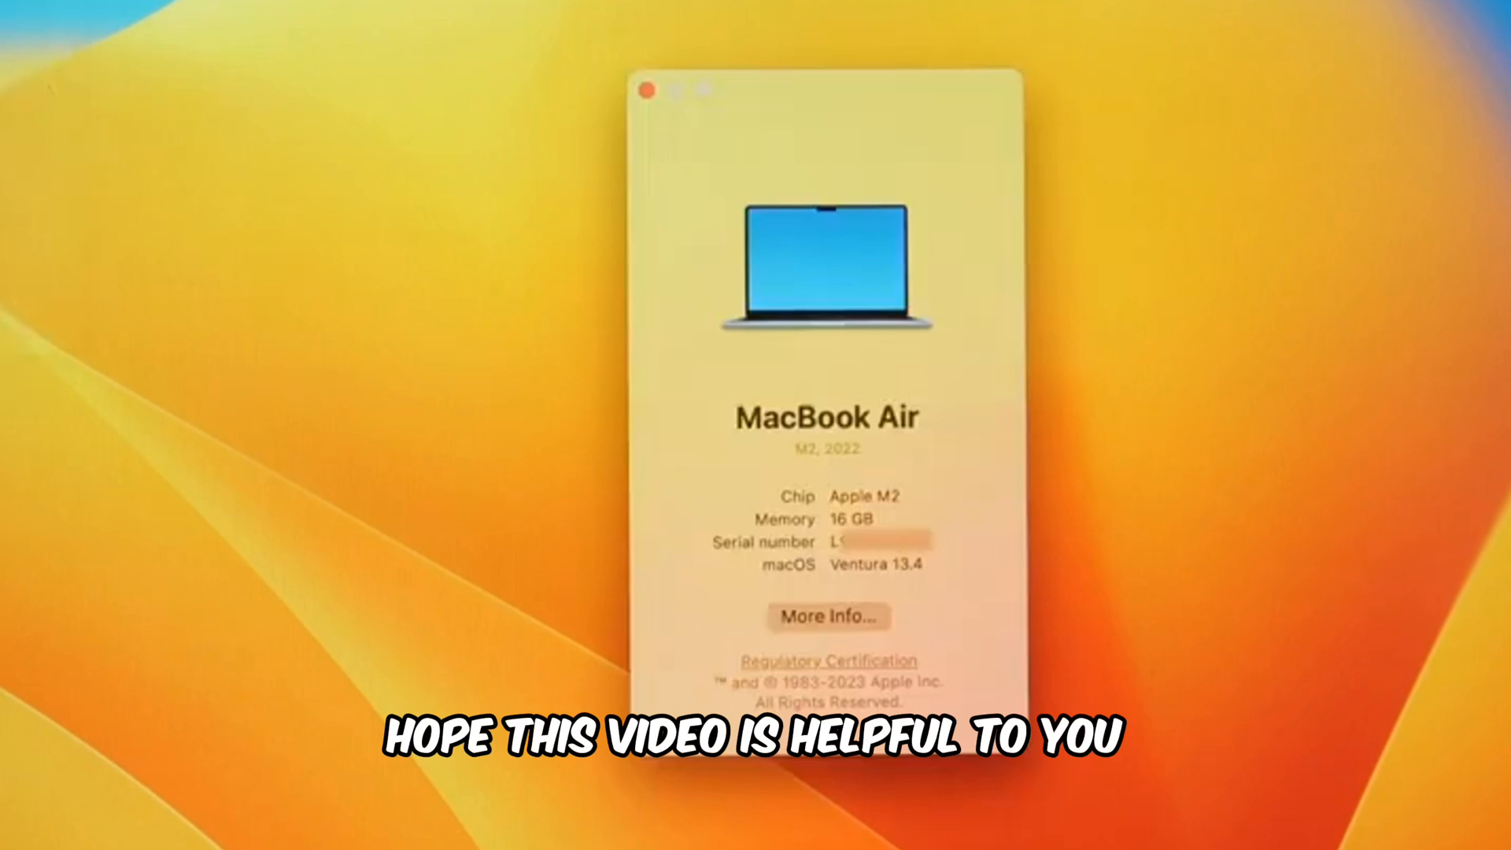